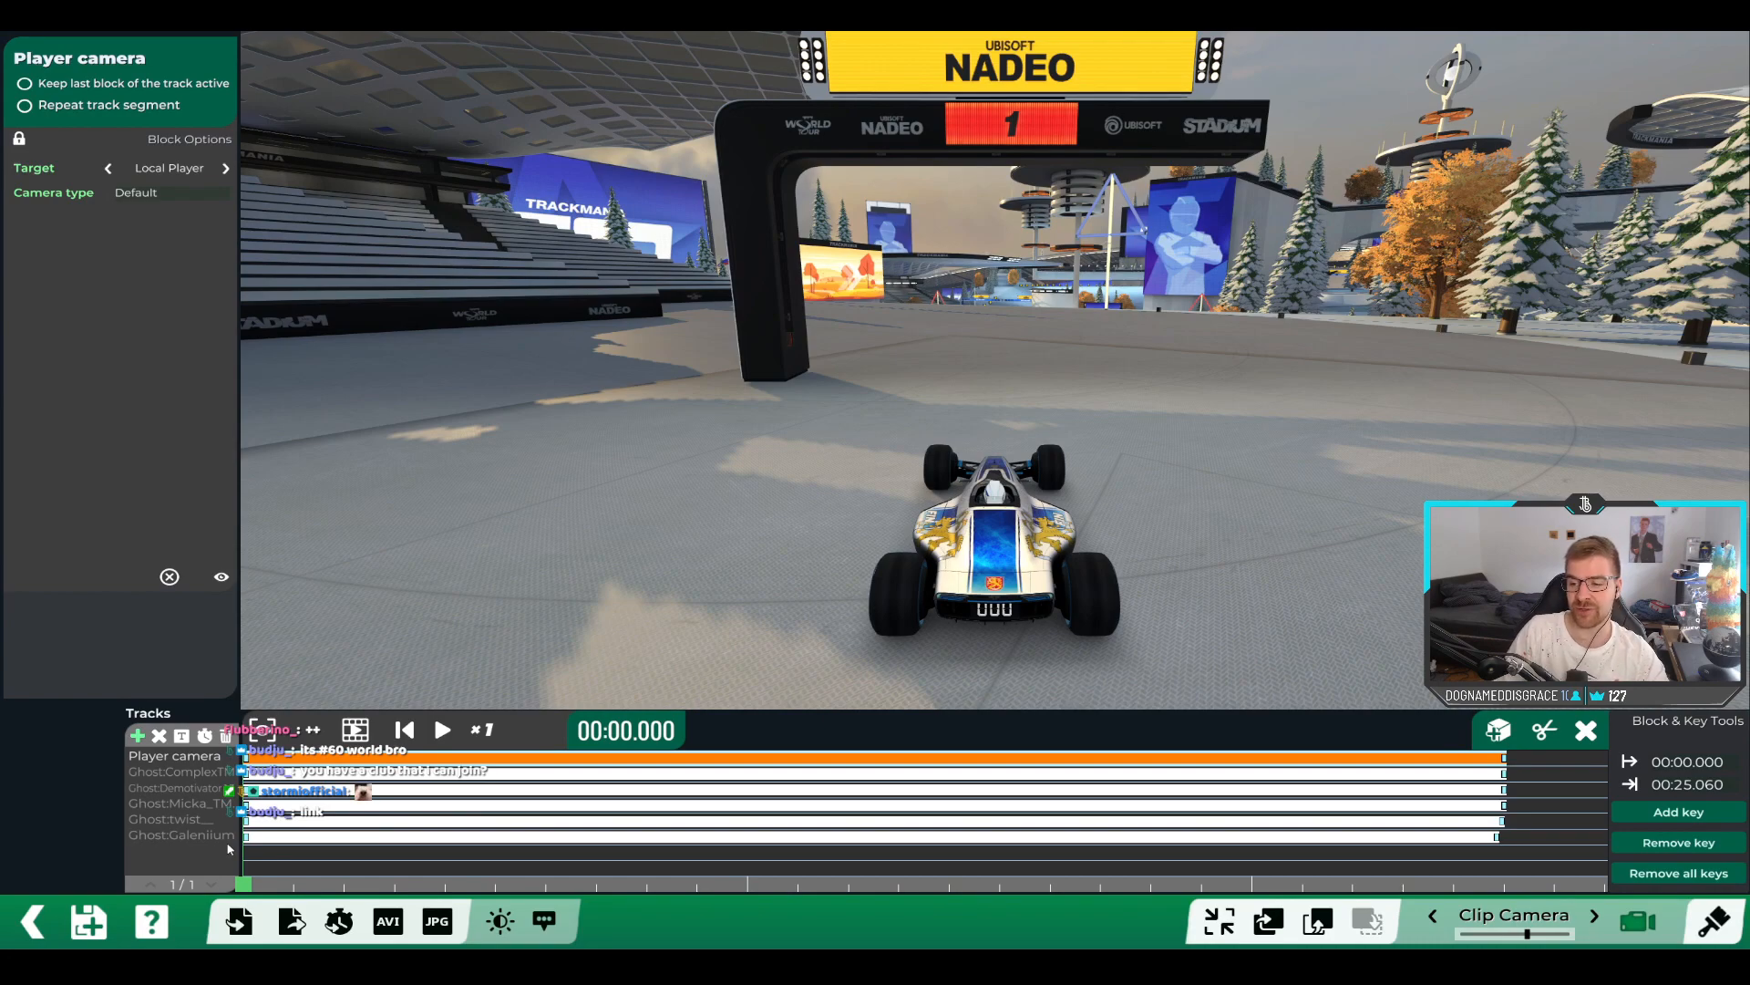
click(226, 168)
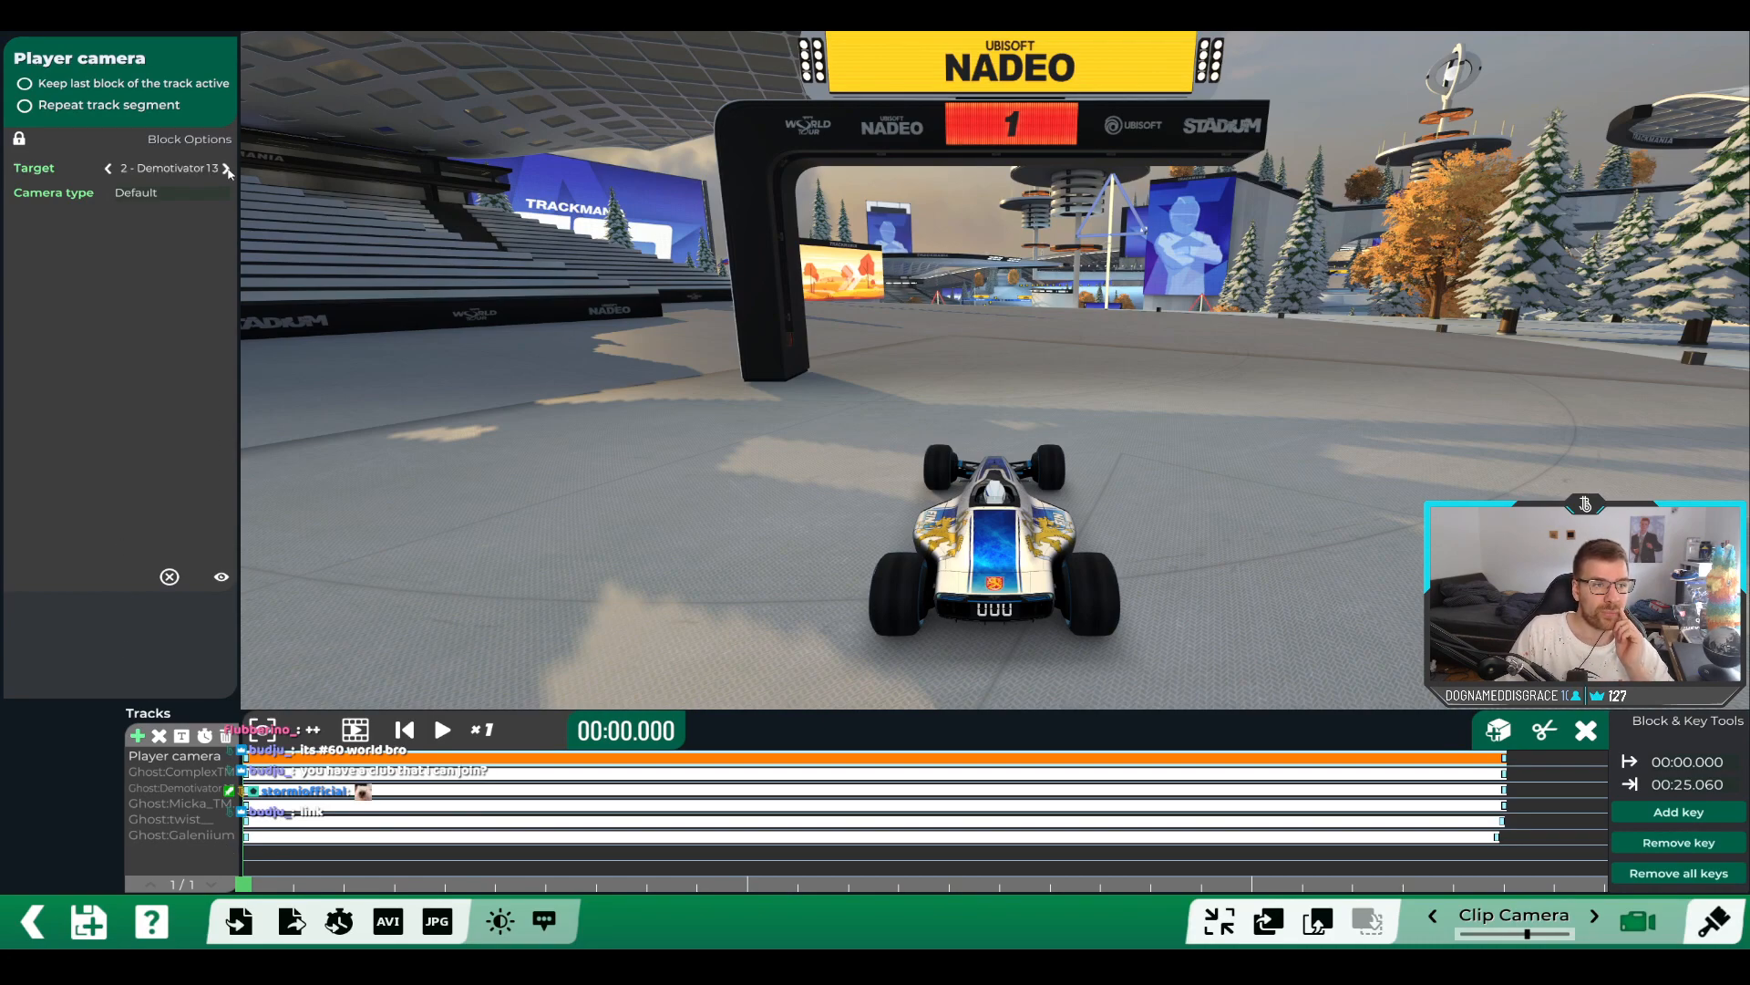
mouse_move(175, 217)
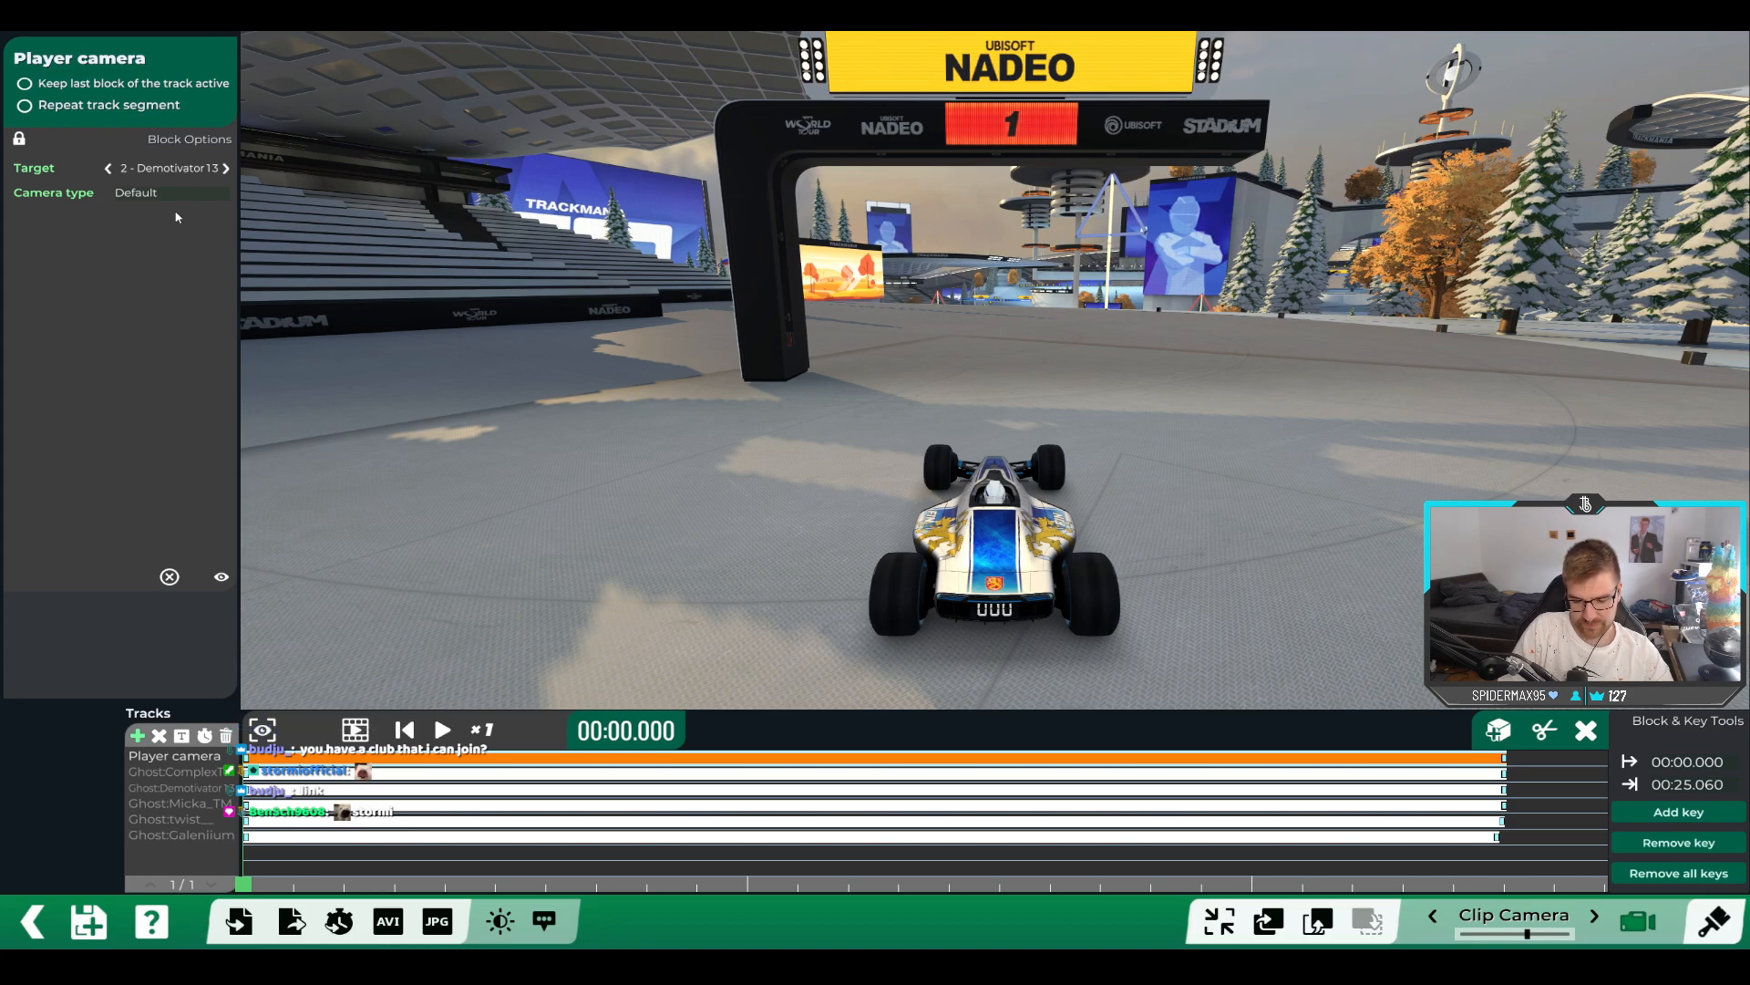
click(442, 729)
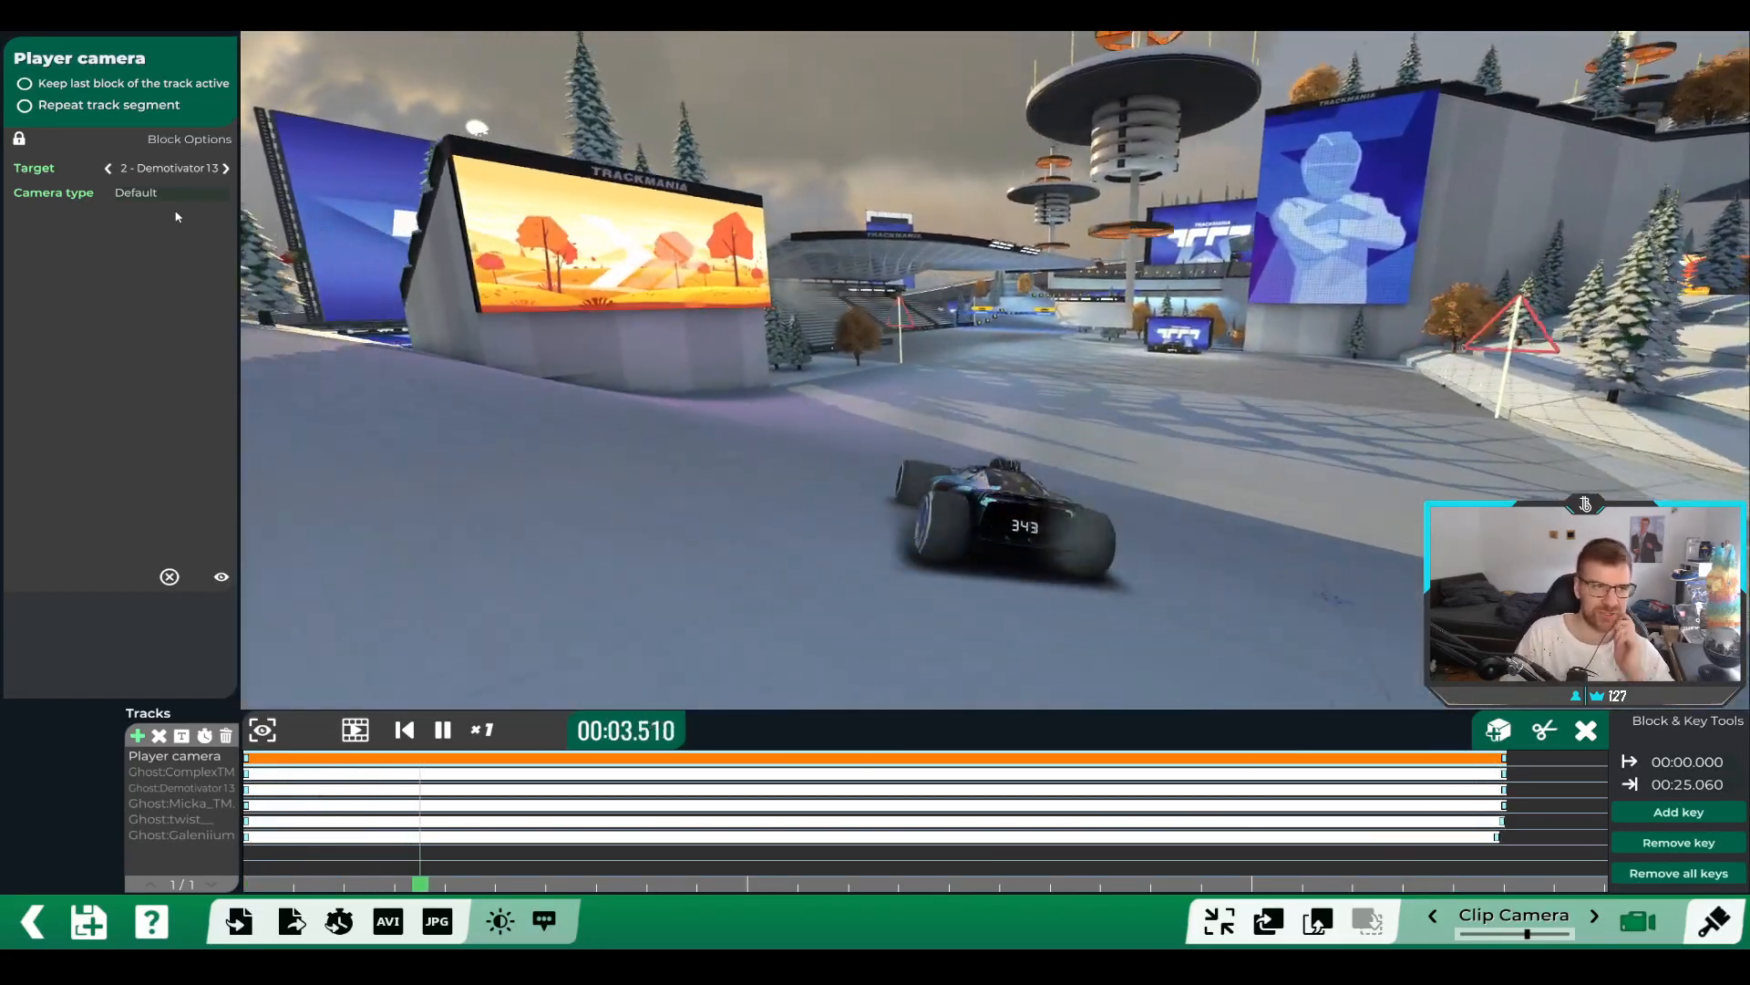
Advance the player camera target to ghost 3 - Micka_TM during playback.
click(224, 167)
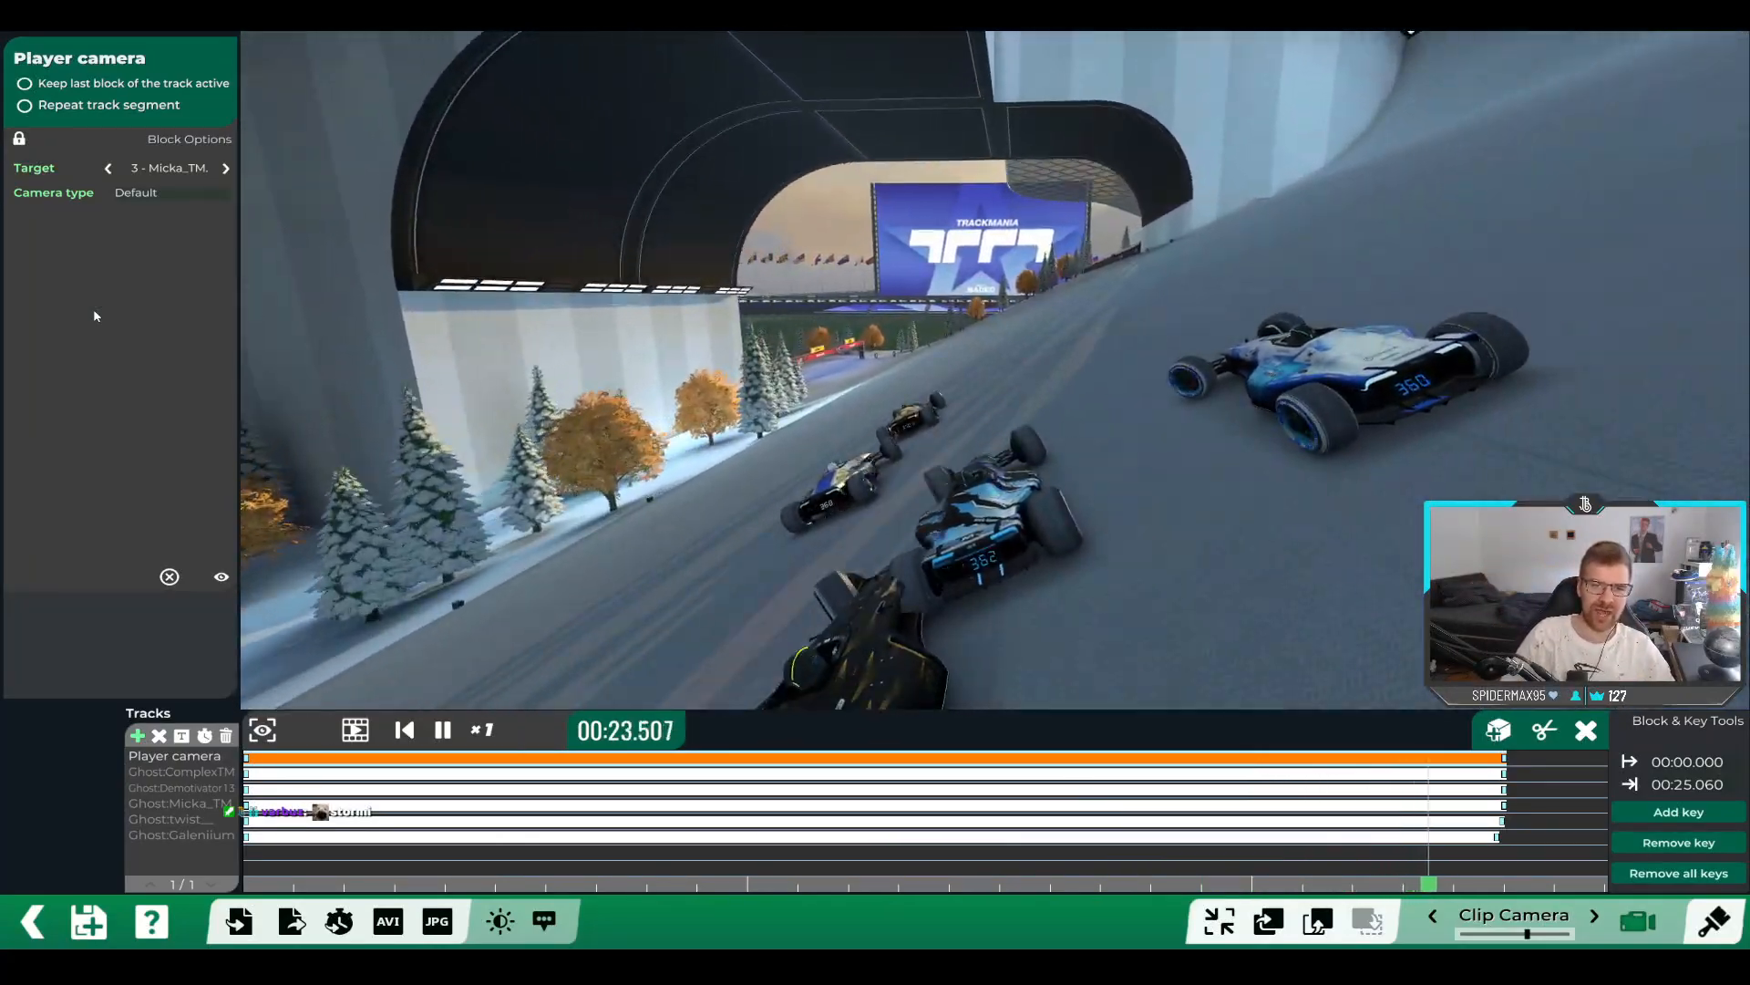
Replay from the start following Micka_TM and pause at about 00:10.180.
click(402, 729)
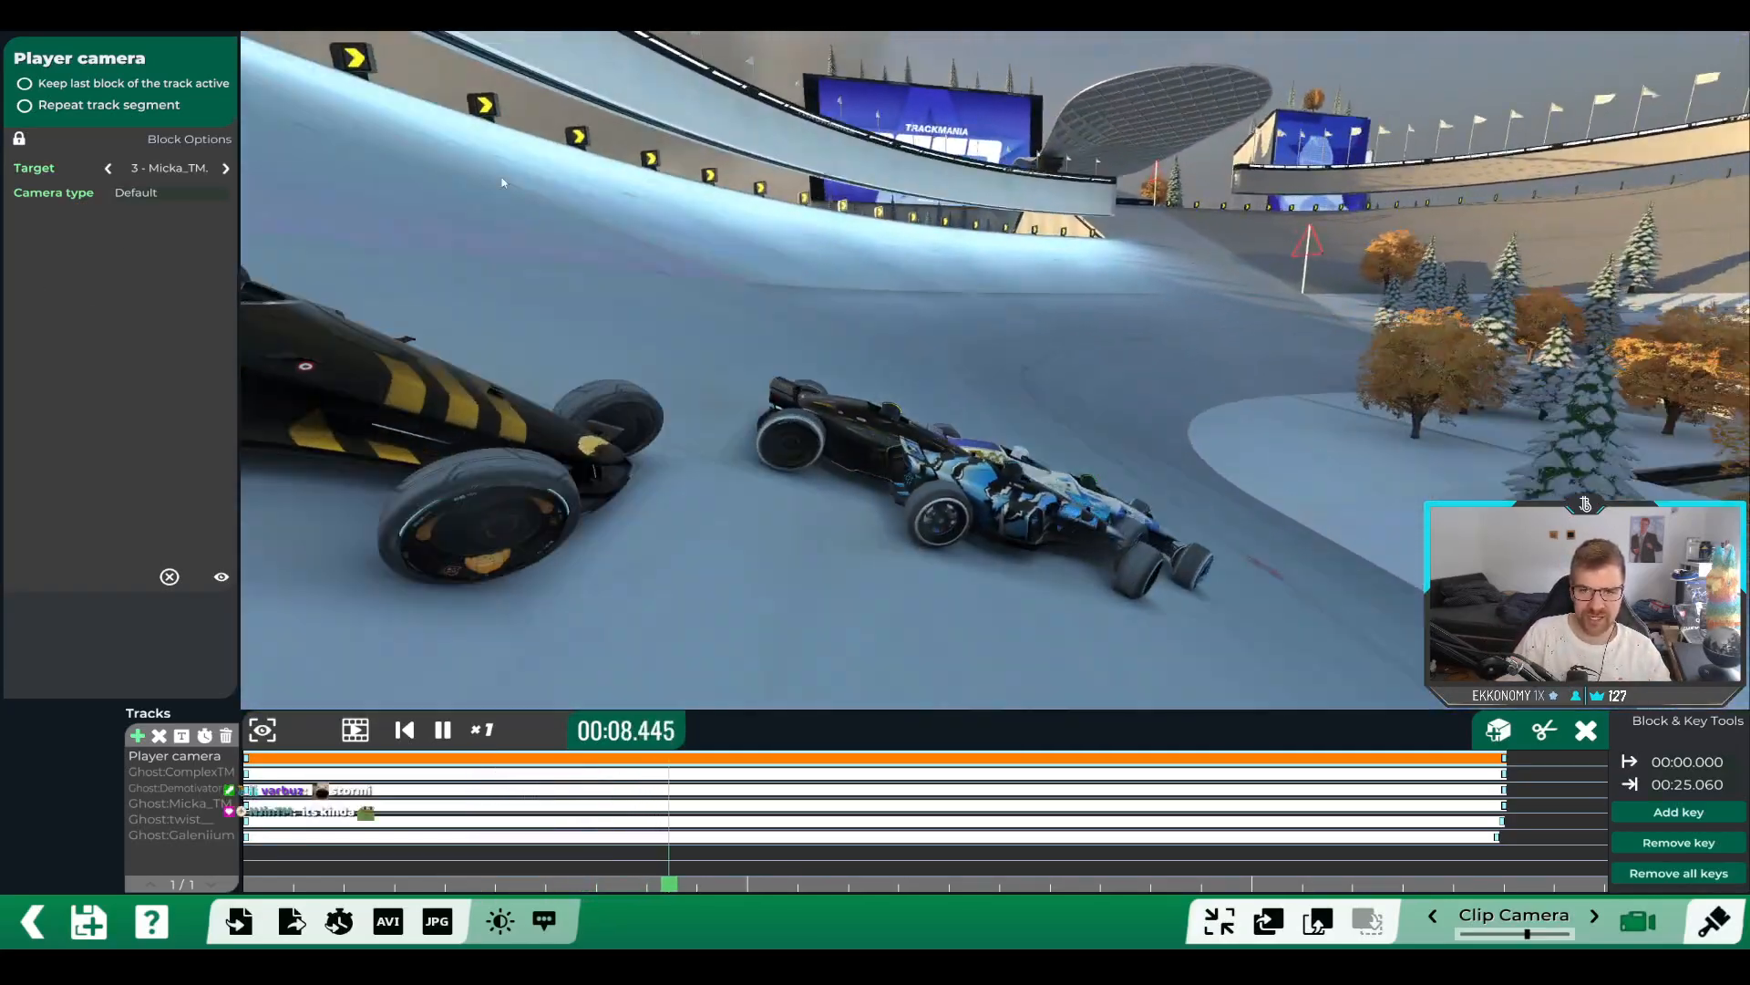
click(442, 730)
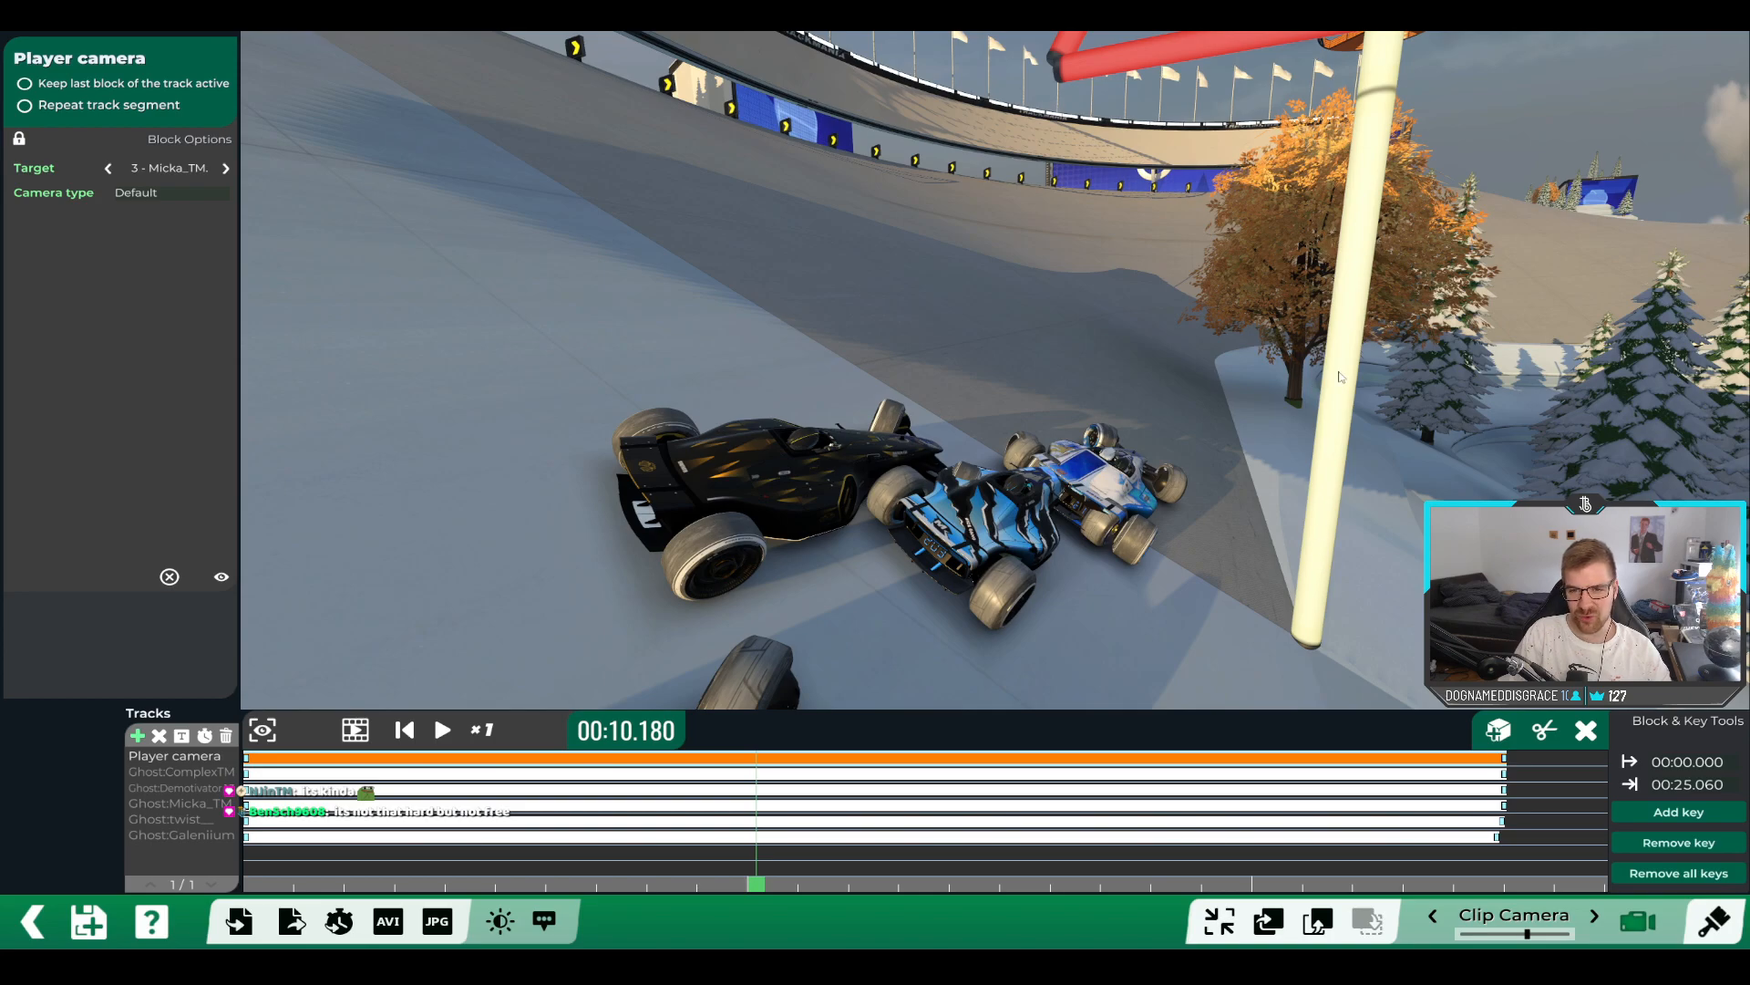
mouse_move(1216, 530)
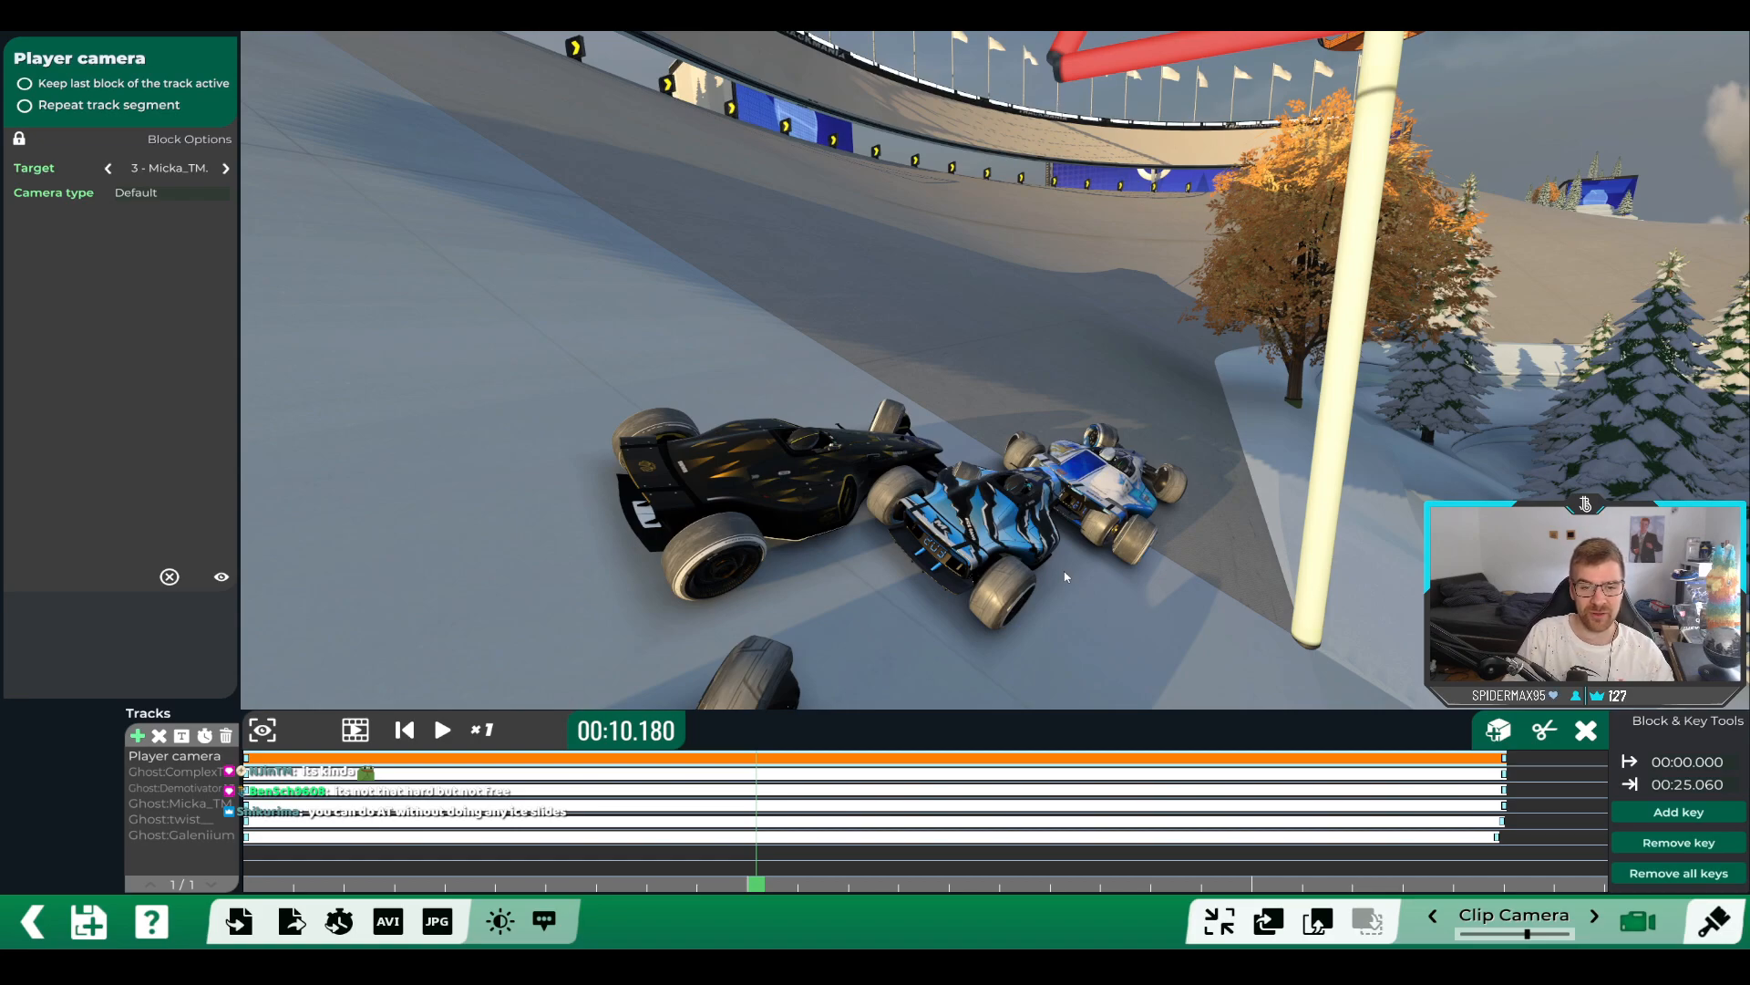
Resume playback from ten seconds, still following Micka_TM, running past fifteen seconds.
click(442, 729)
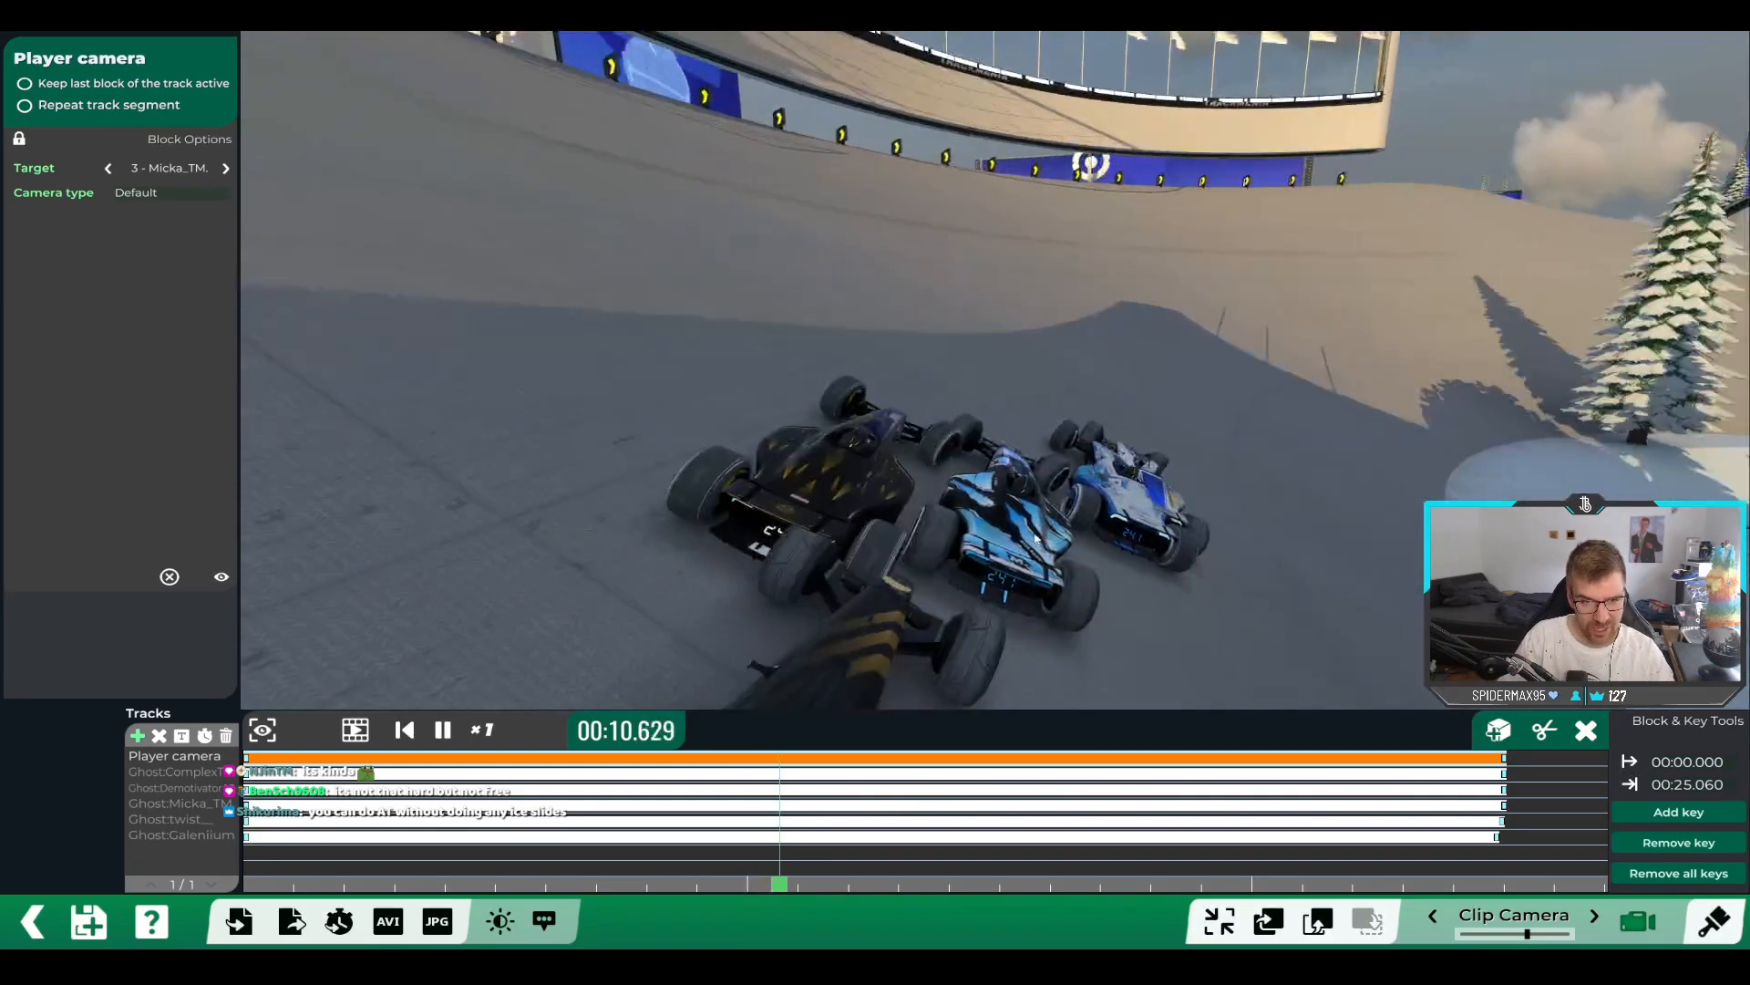
click(441, 730)
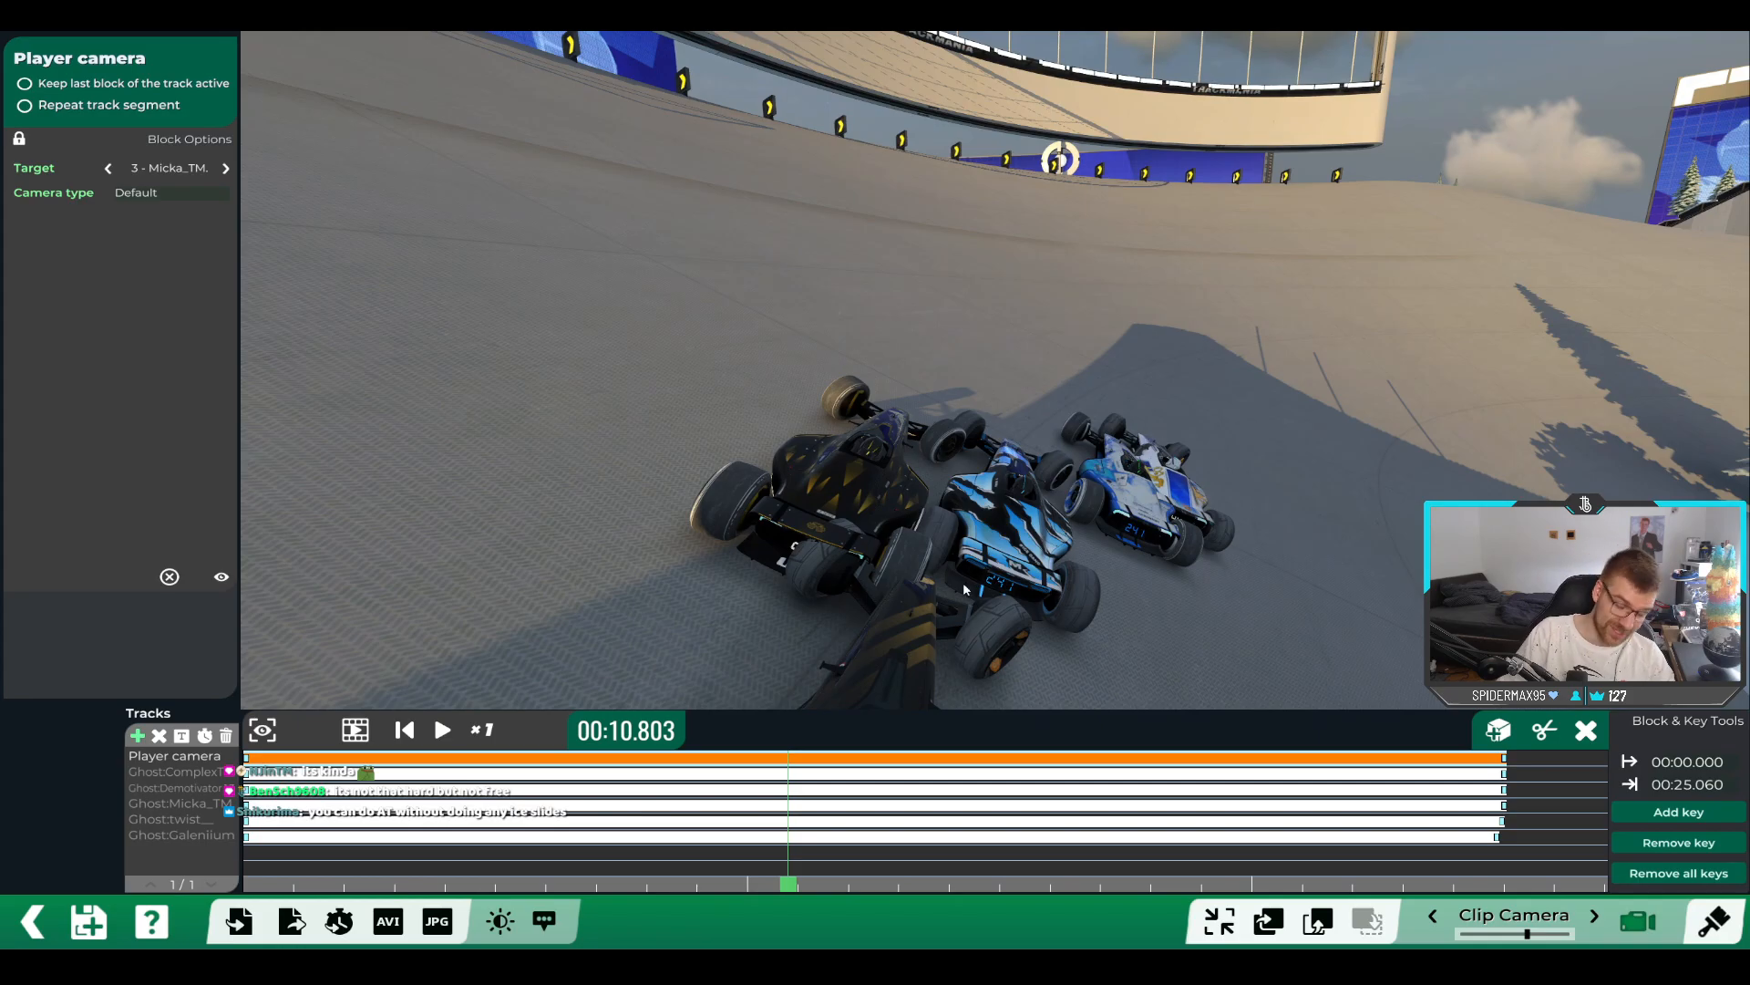
click(441, 729)
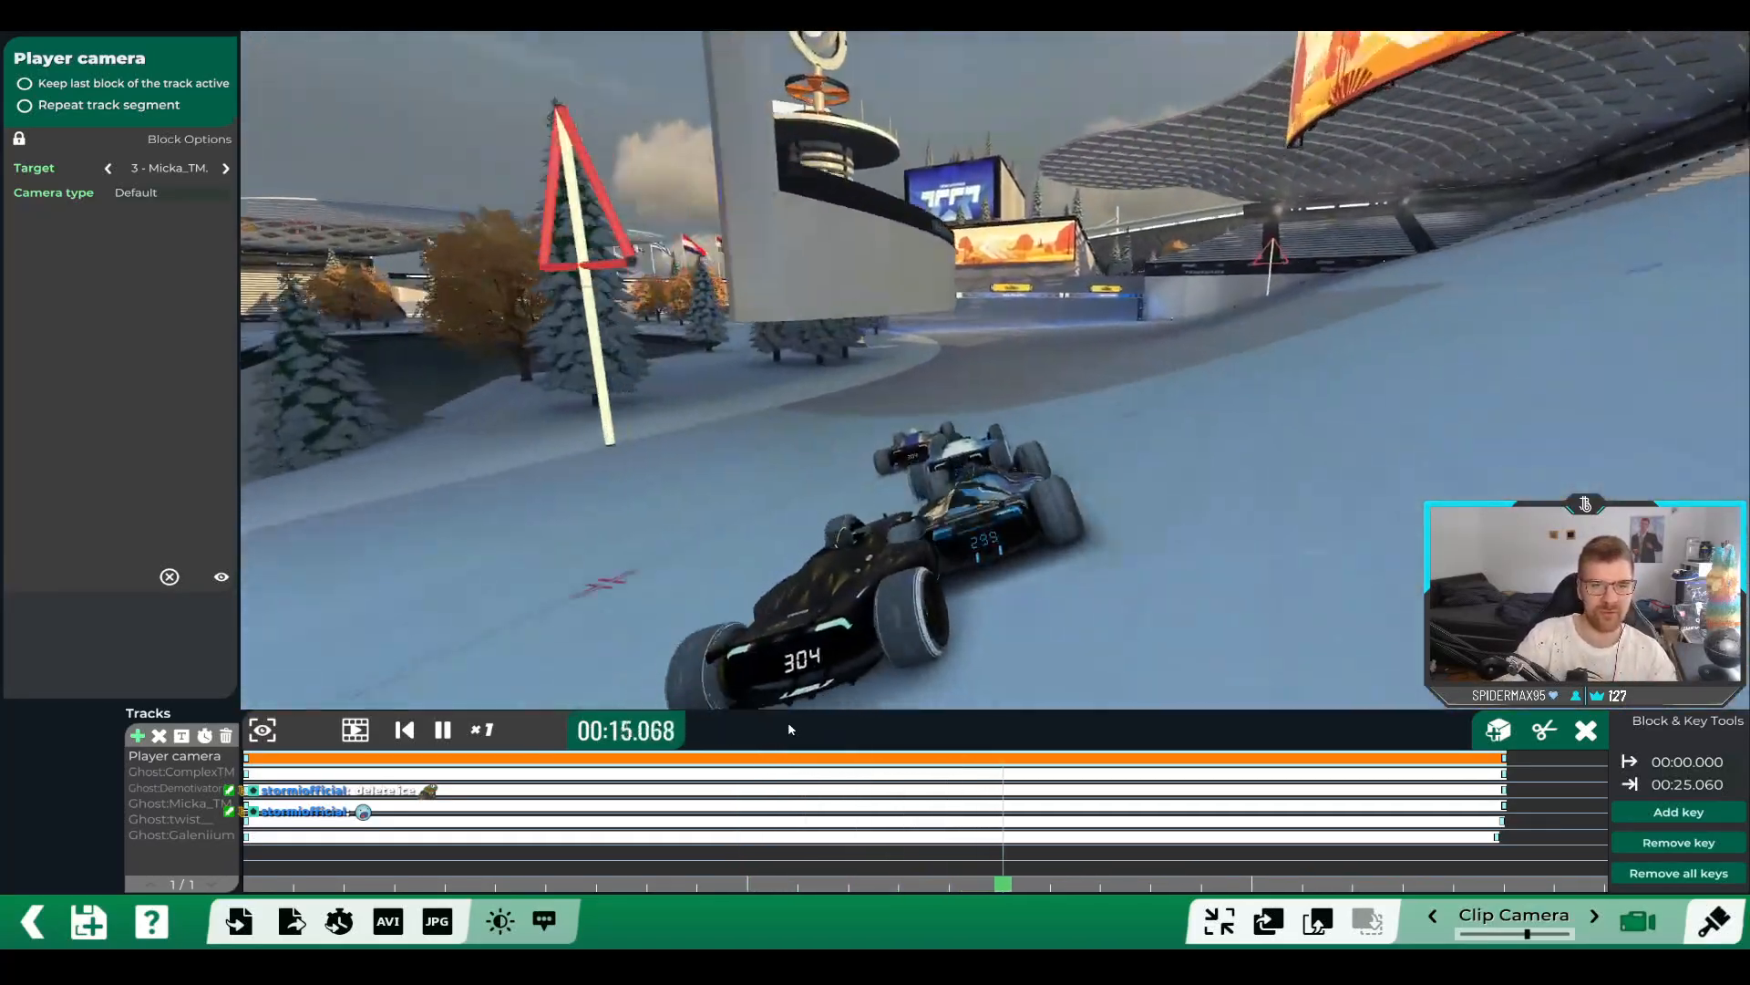
Pause near nineteen and a half seconds and target the camera at ghost 5 - Galenium.
click(441, 729)
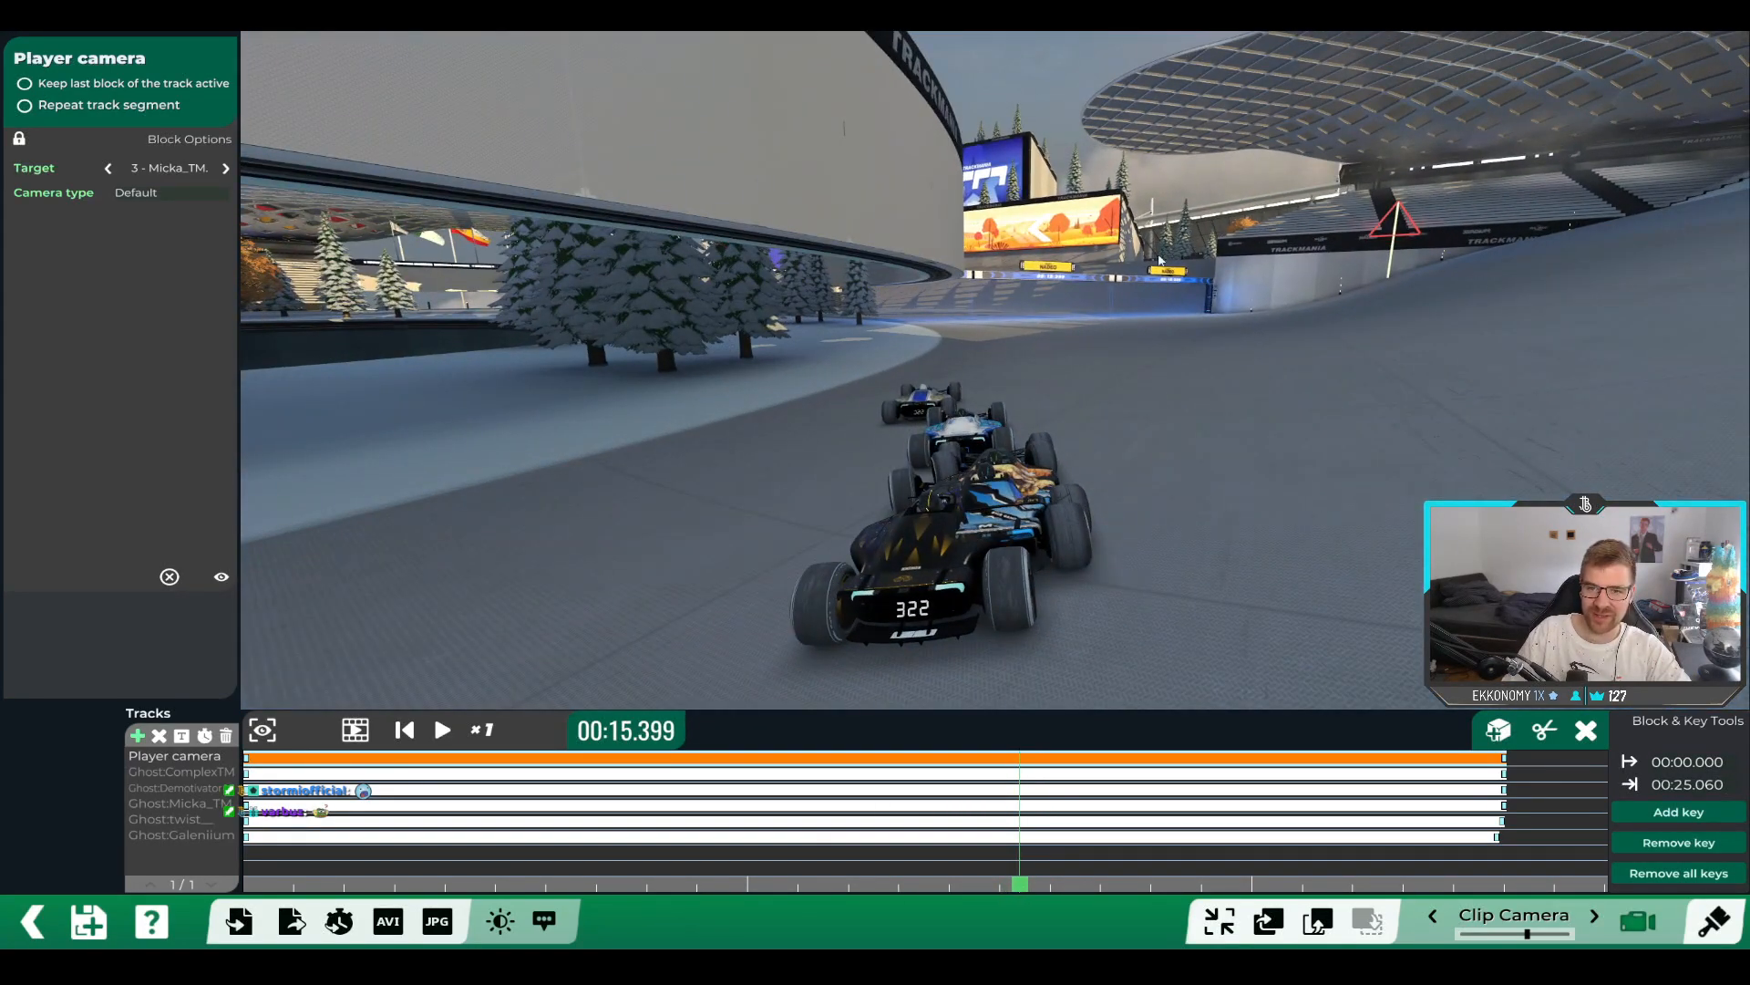
click(441, 730)
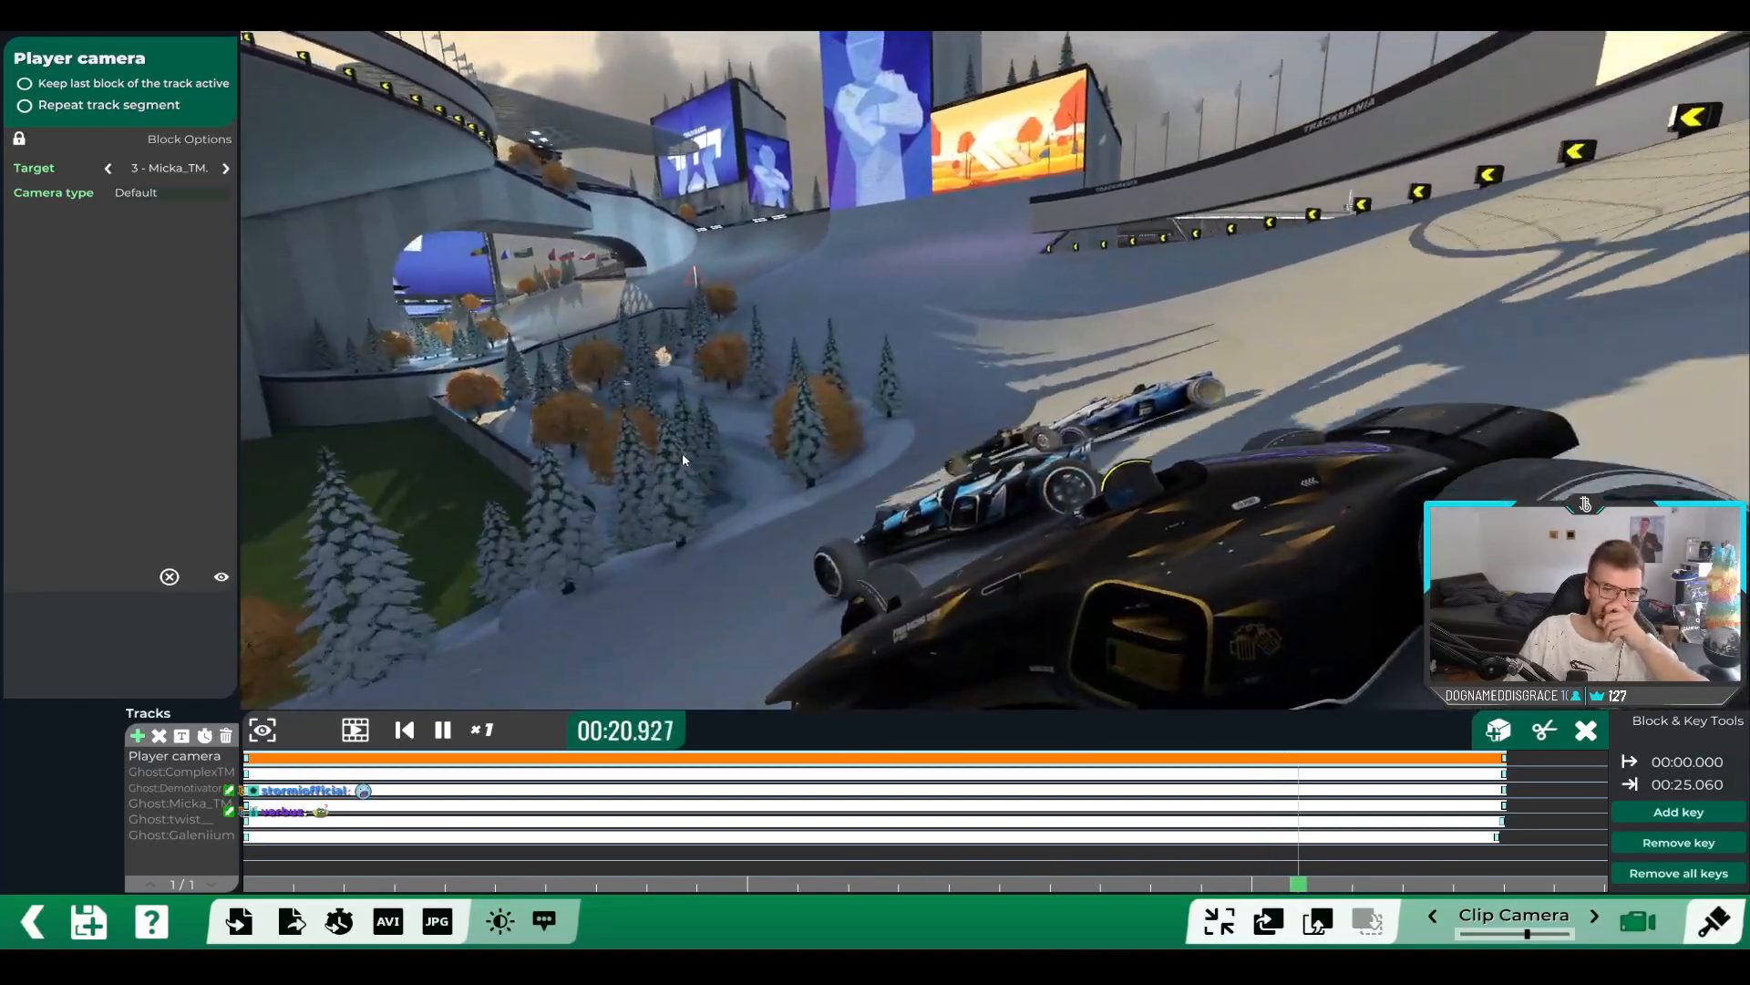
click(441, 729)
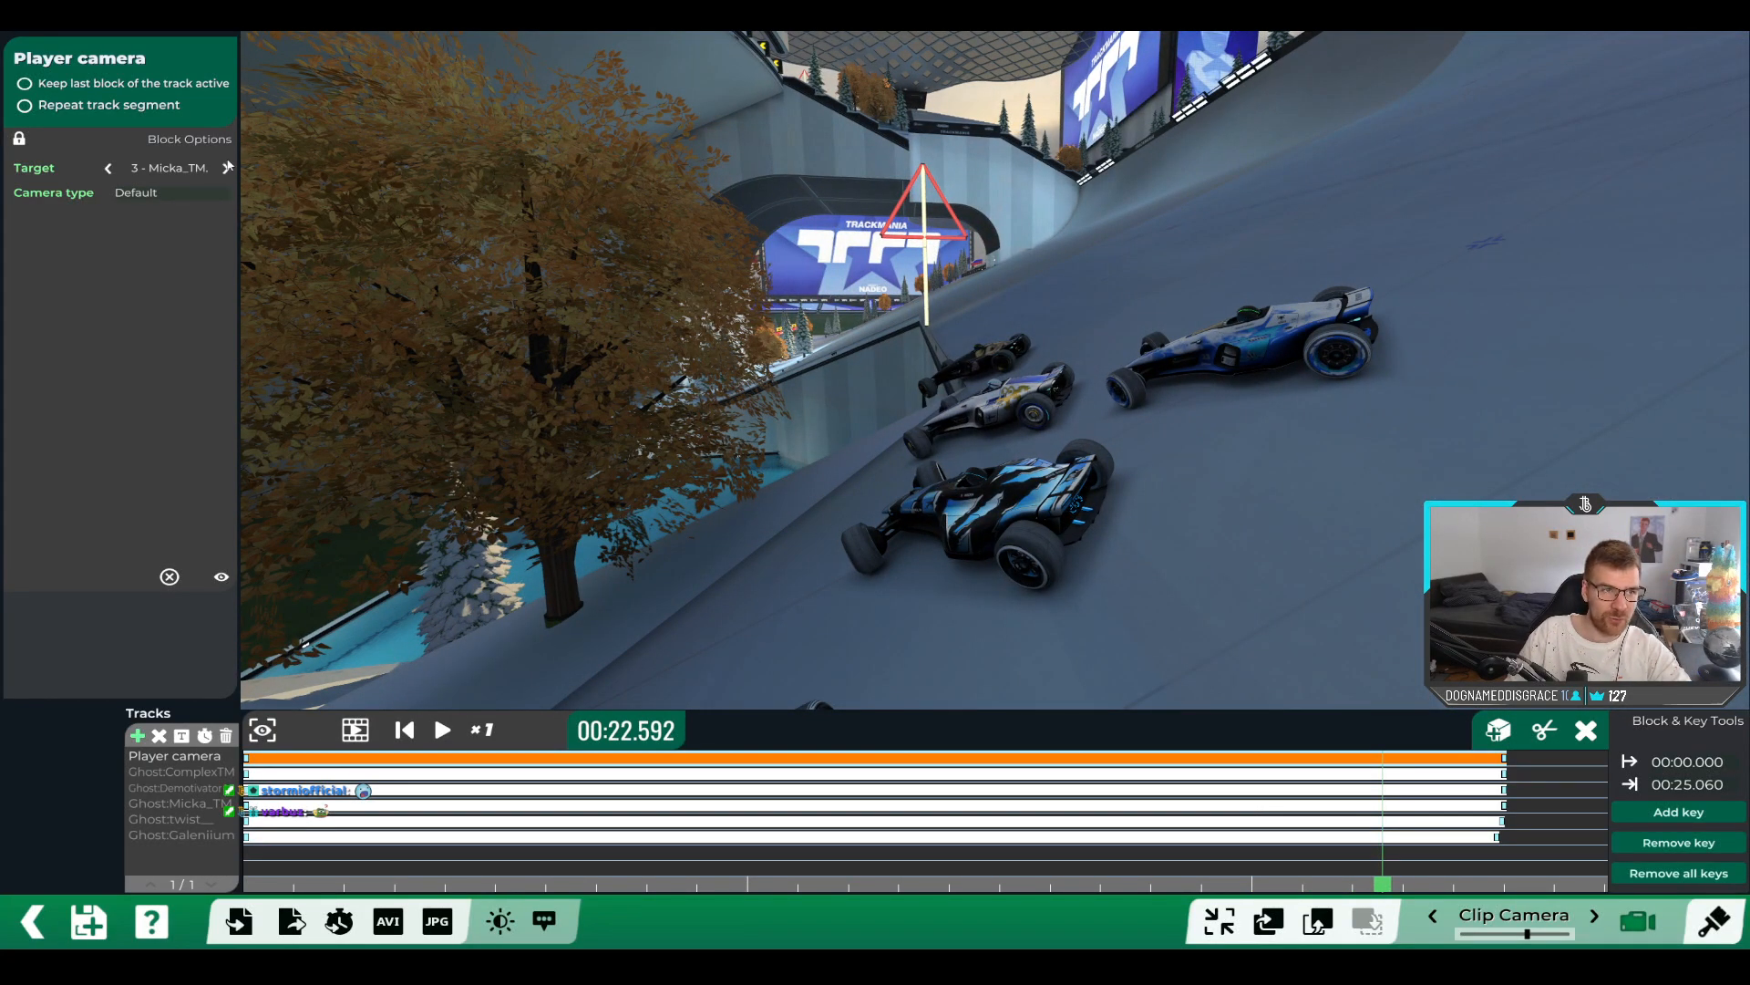
click(441, 729)
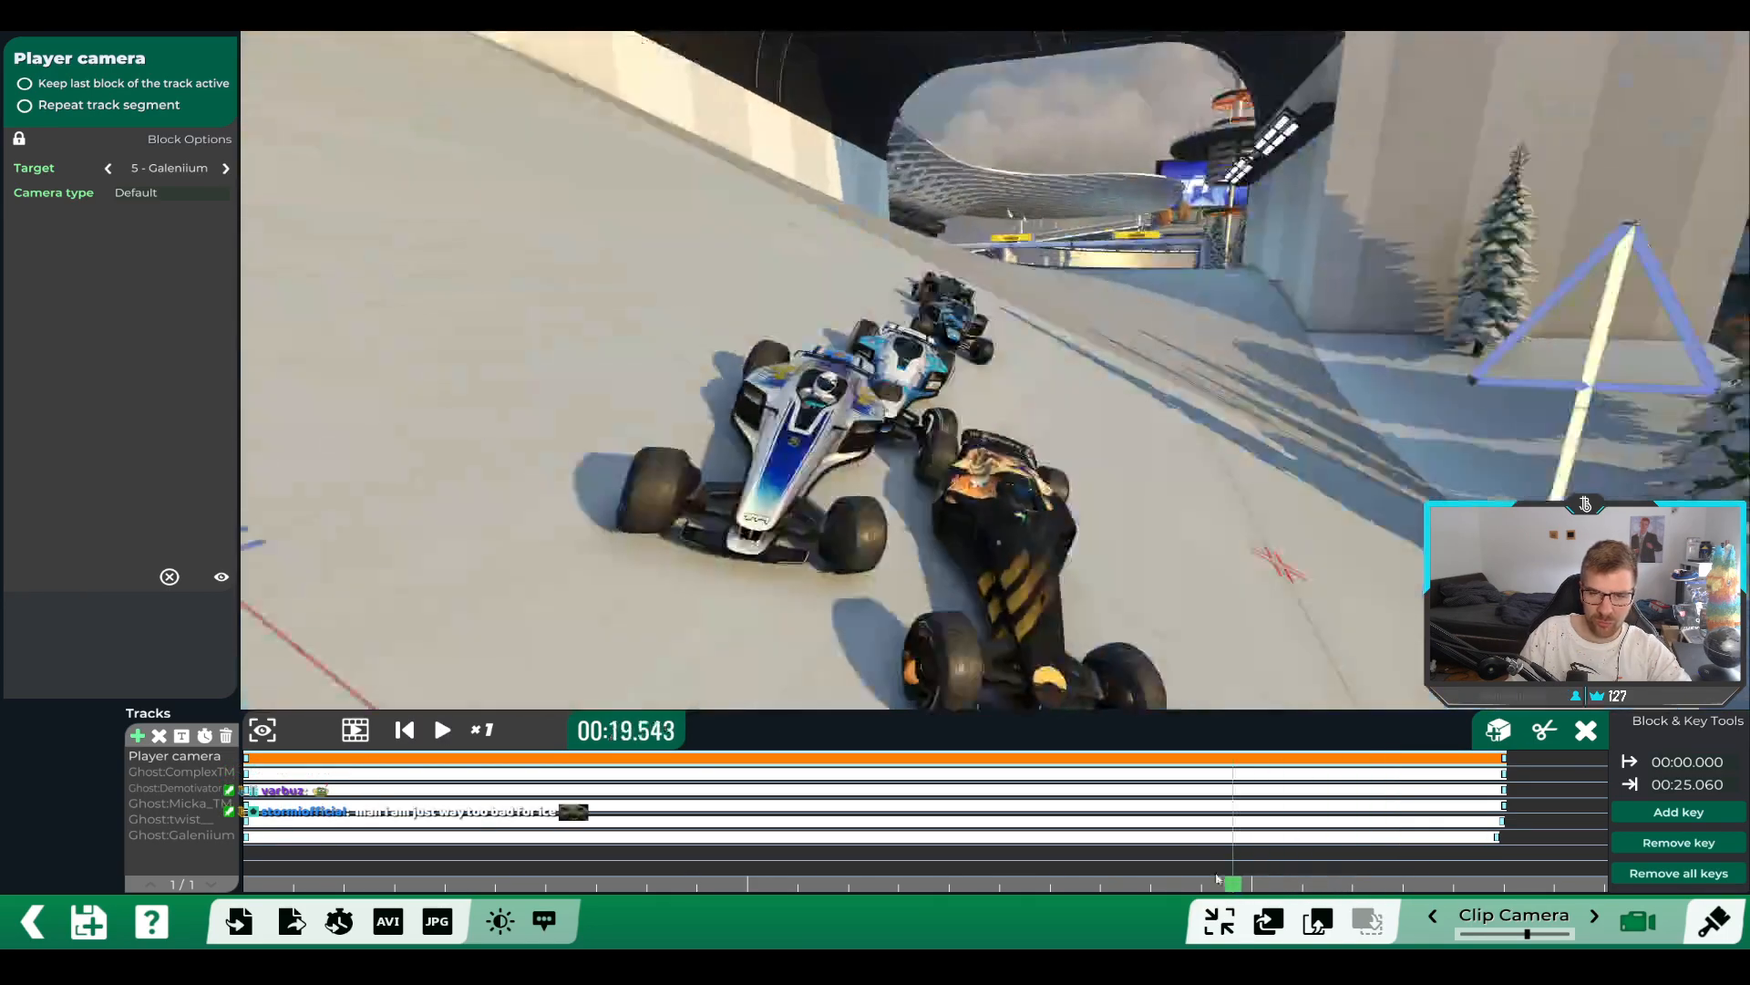
Play the rewound clip from the start with the camera on Galenium.
click(441, 729)
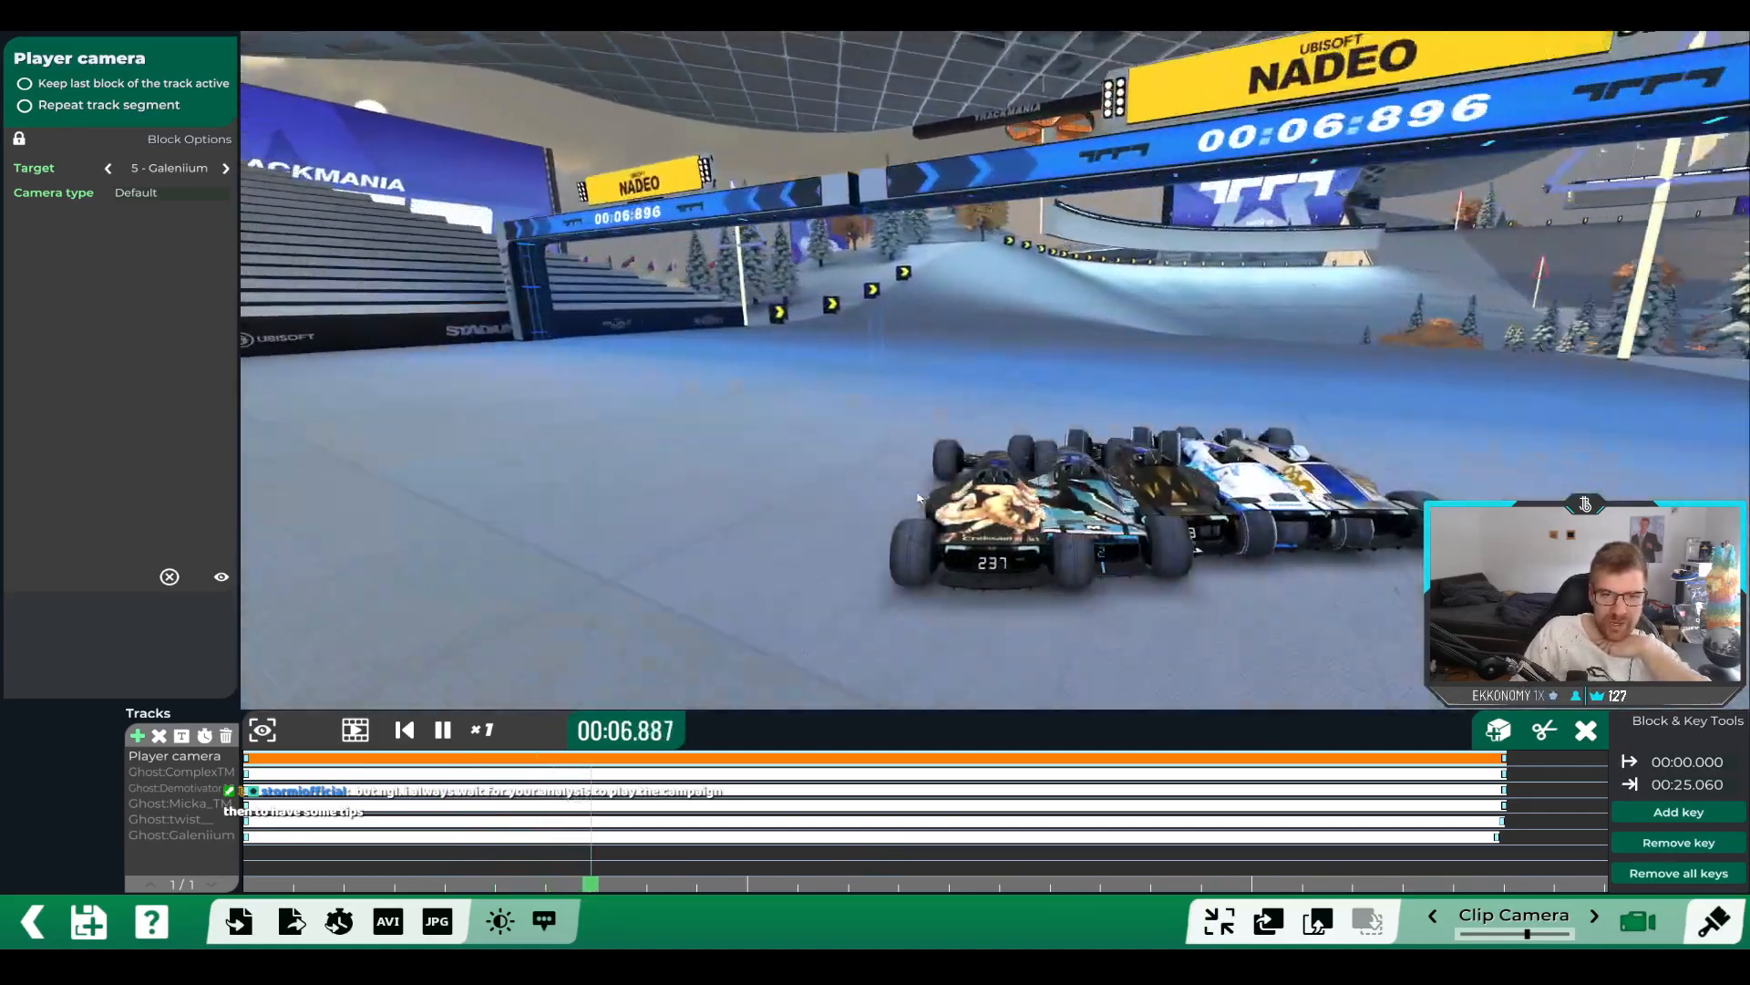
Cycle the camera target past Local Player back to 2 - Demotivator13 while playing near sixteen seconds.
click(441, 729)
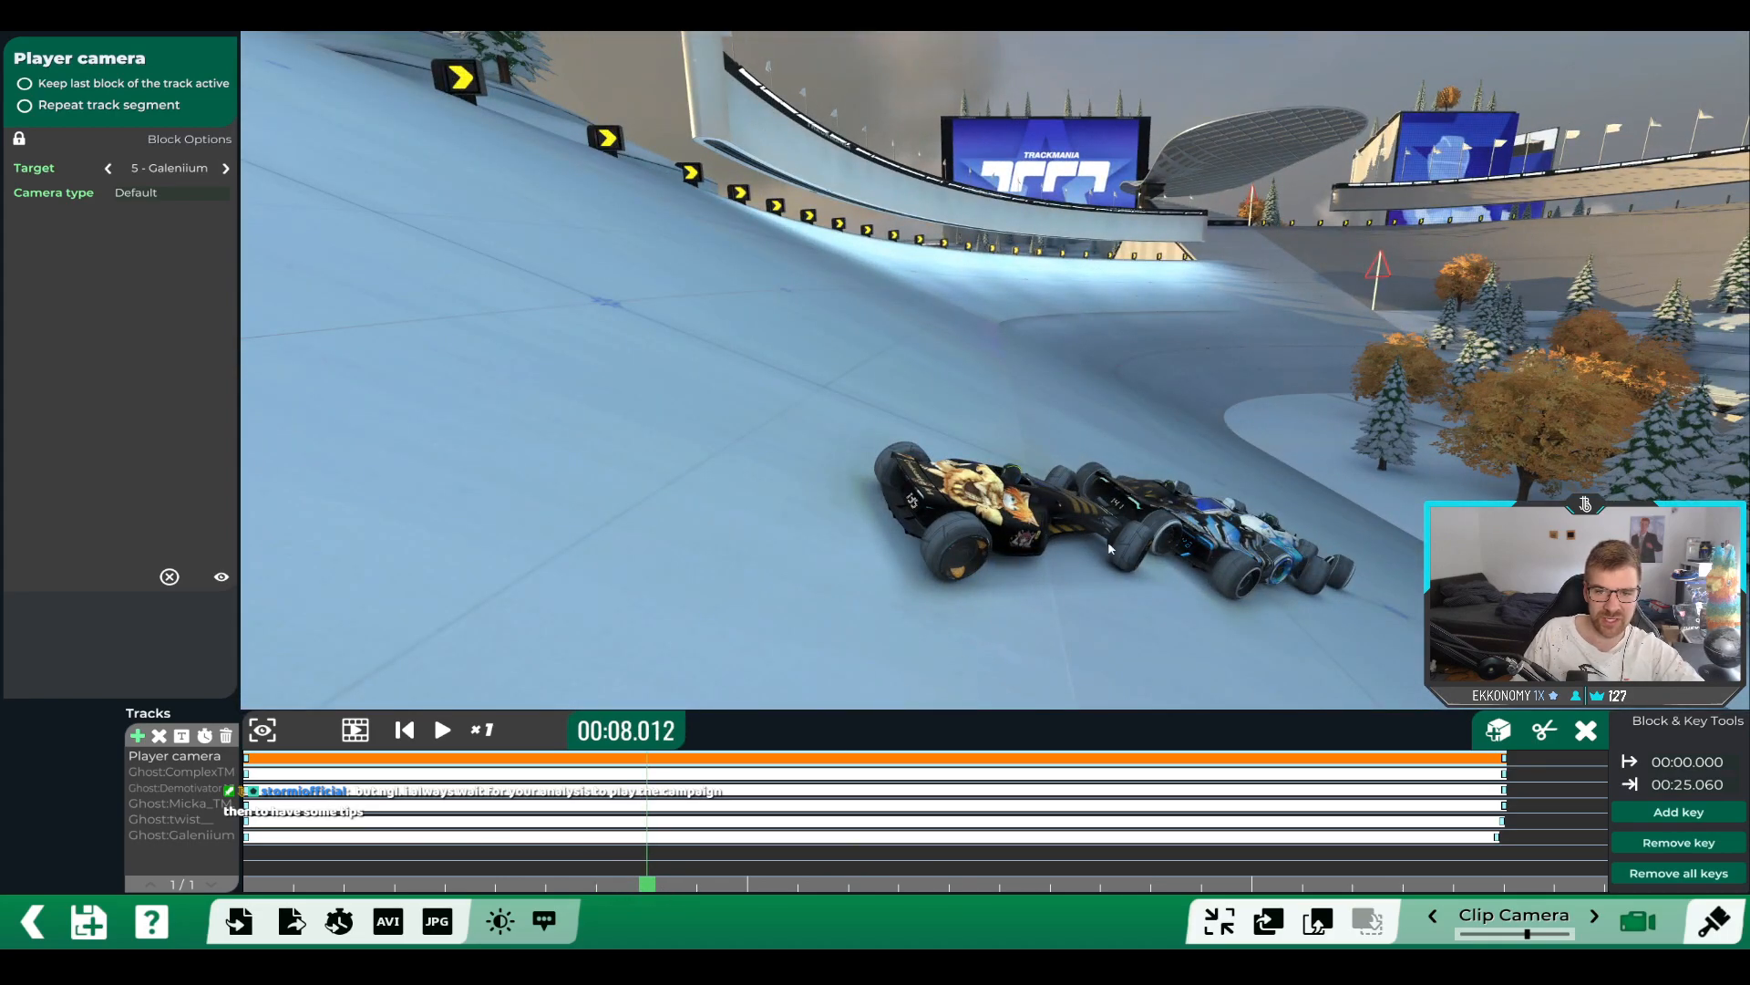
click(441, 729)
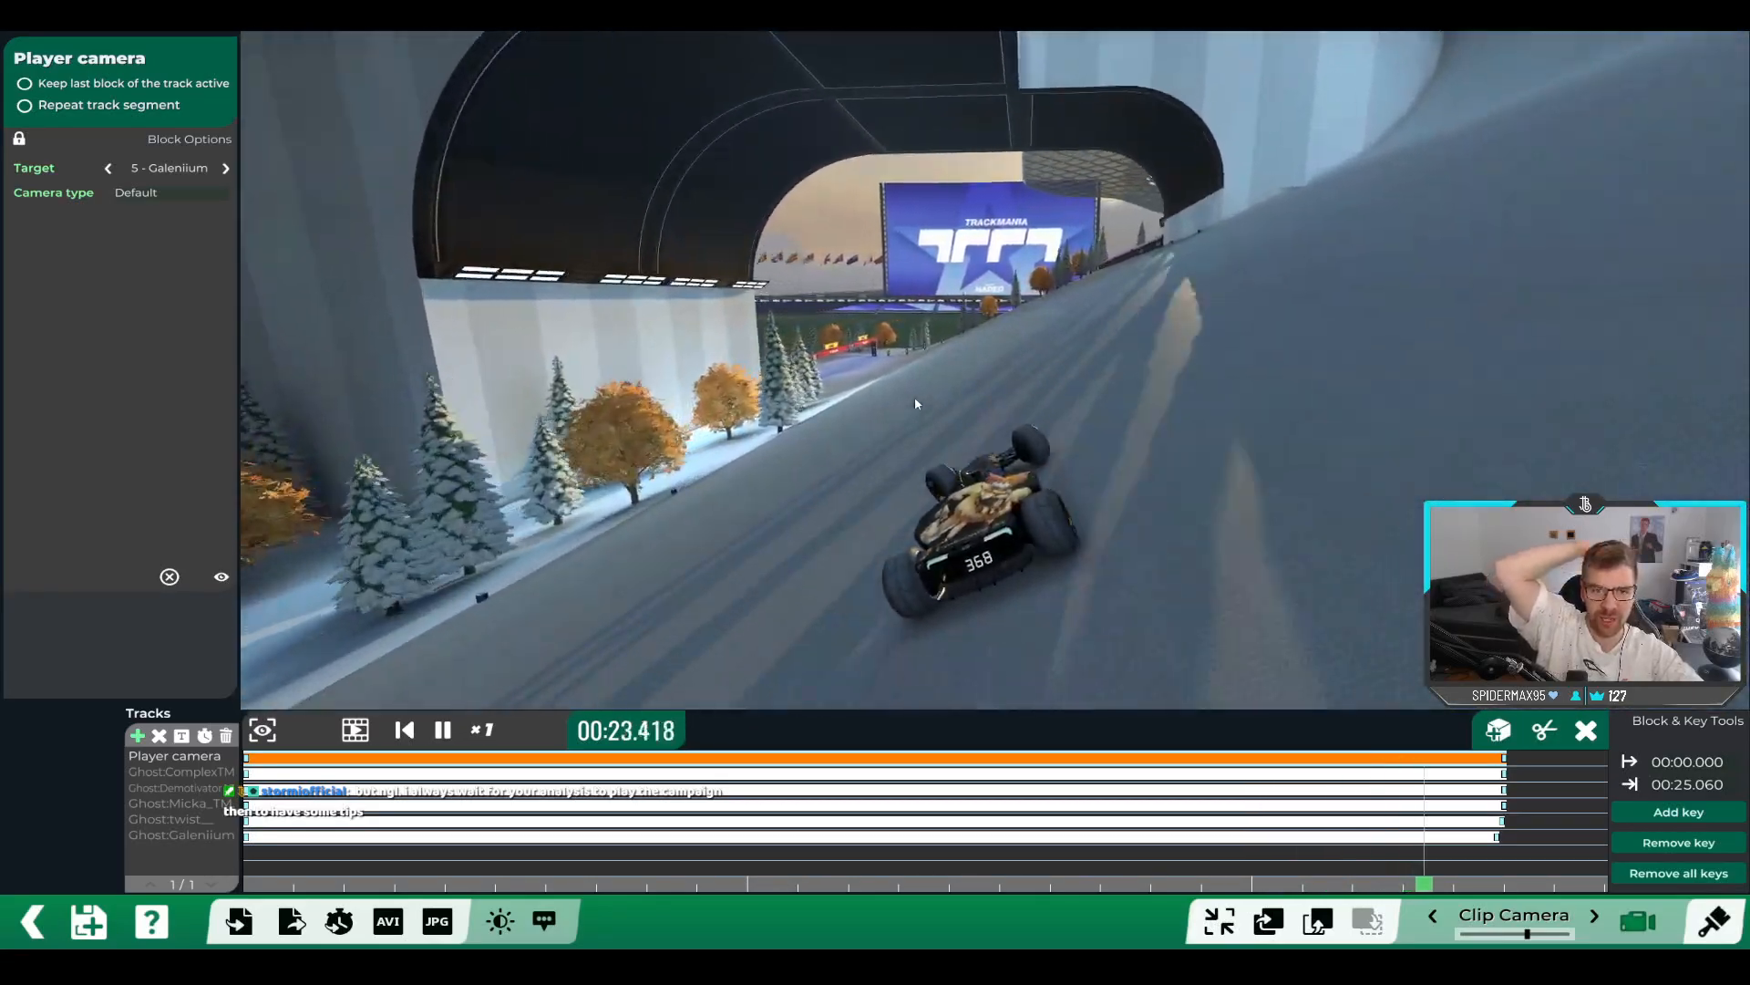
click(403, 729)
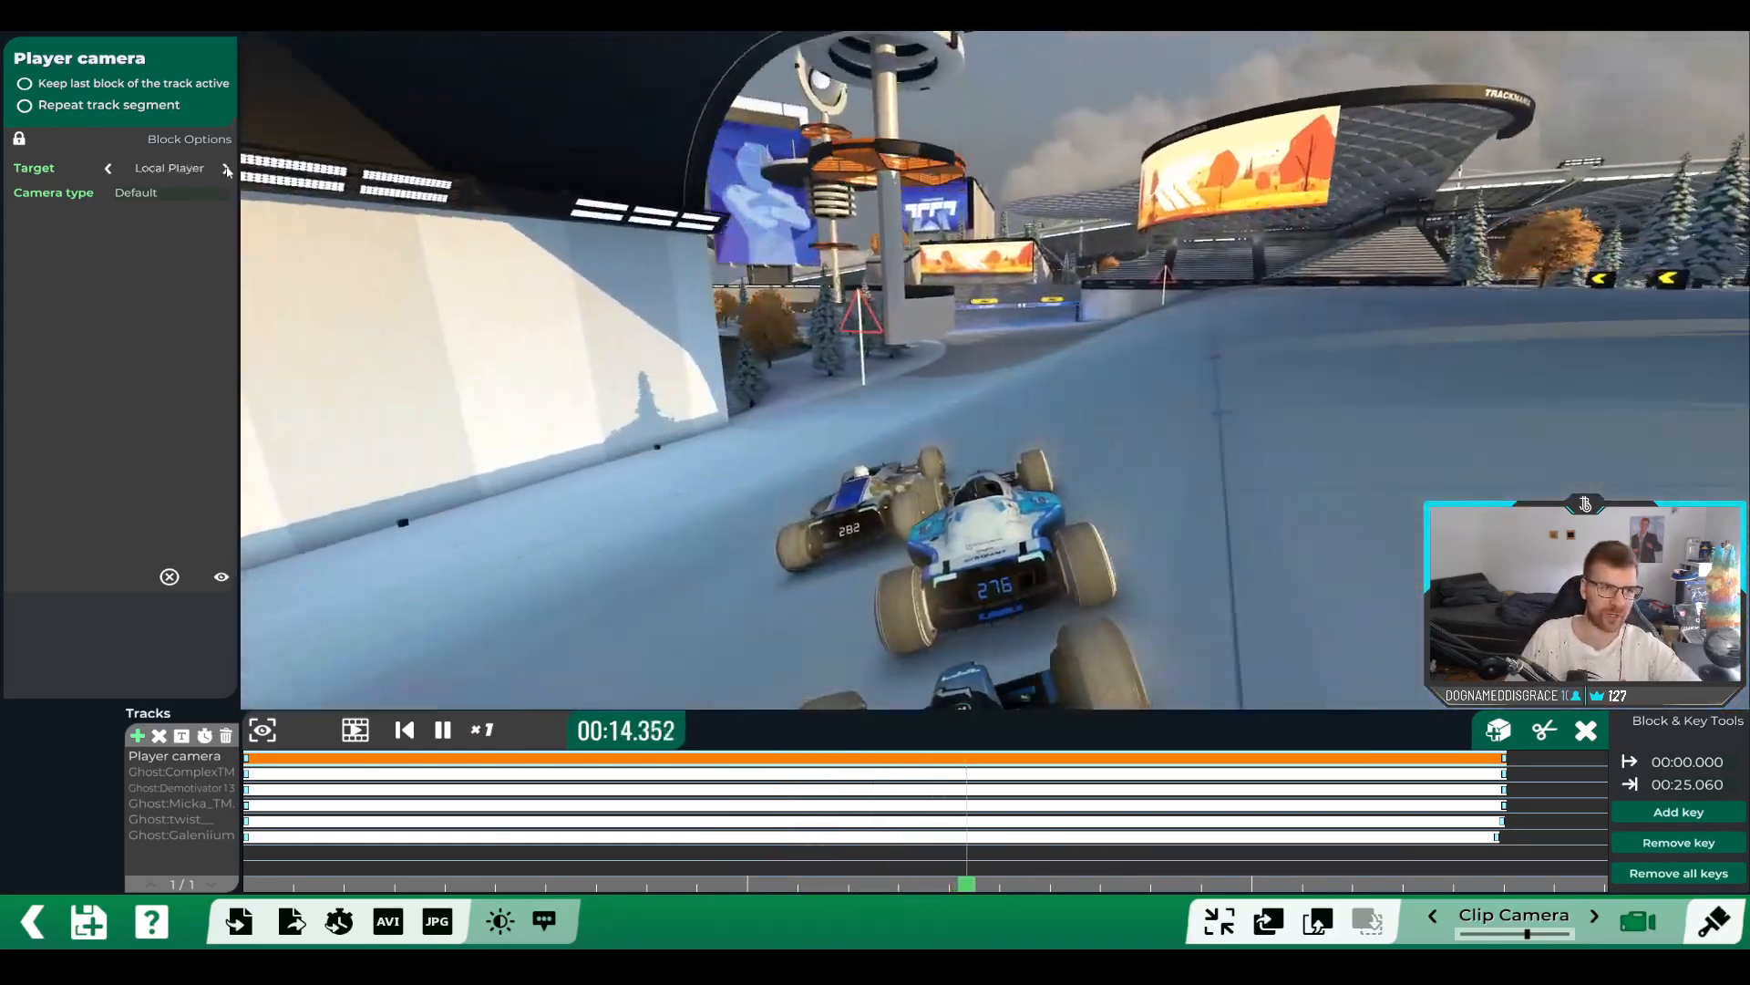
click(230, 168)
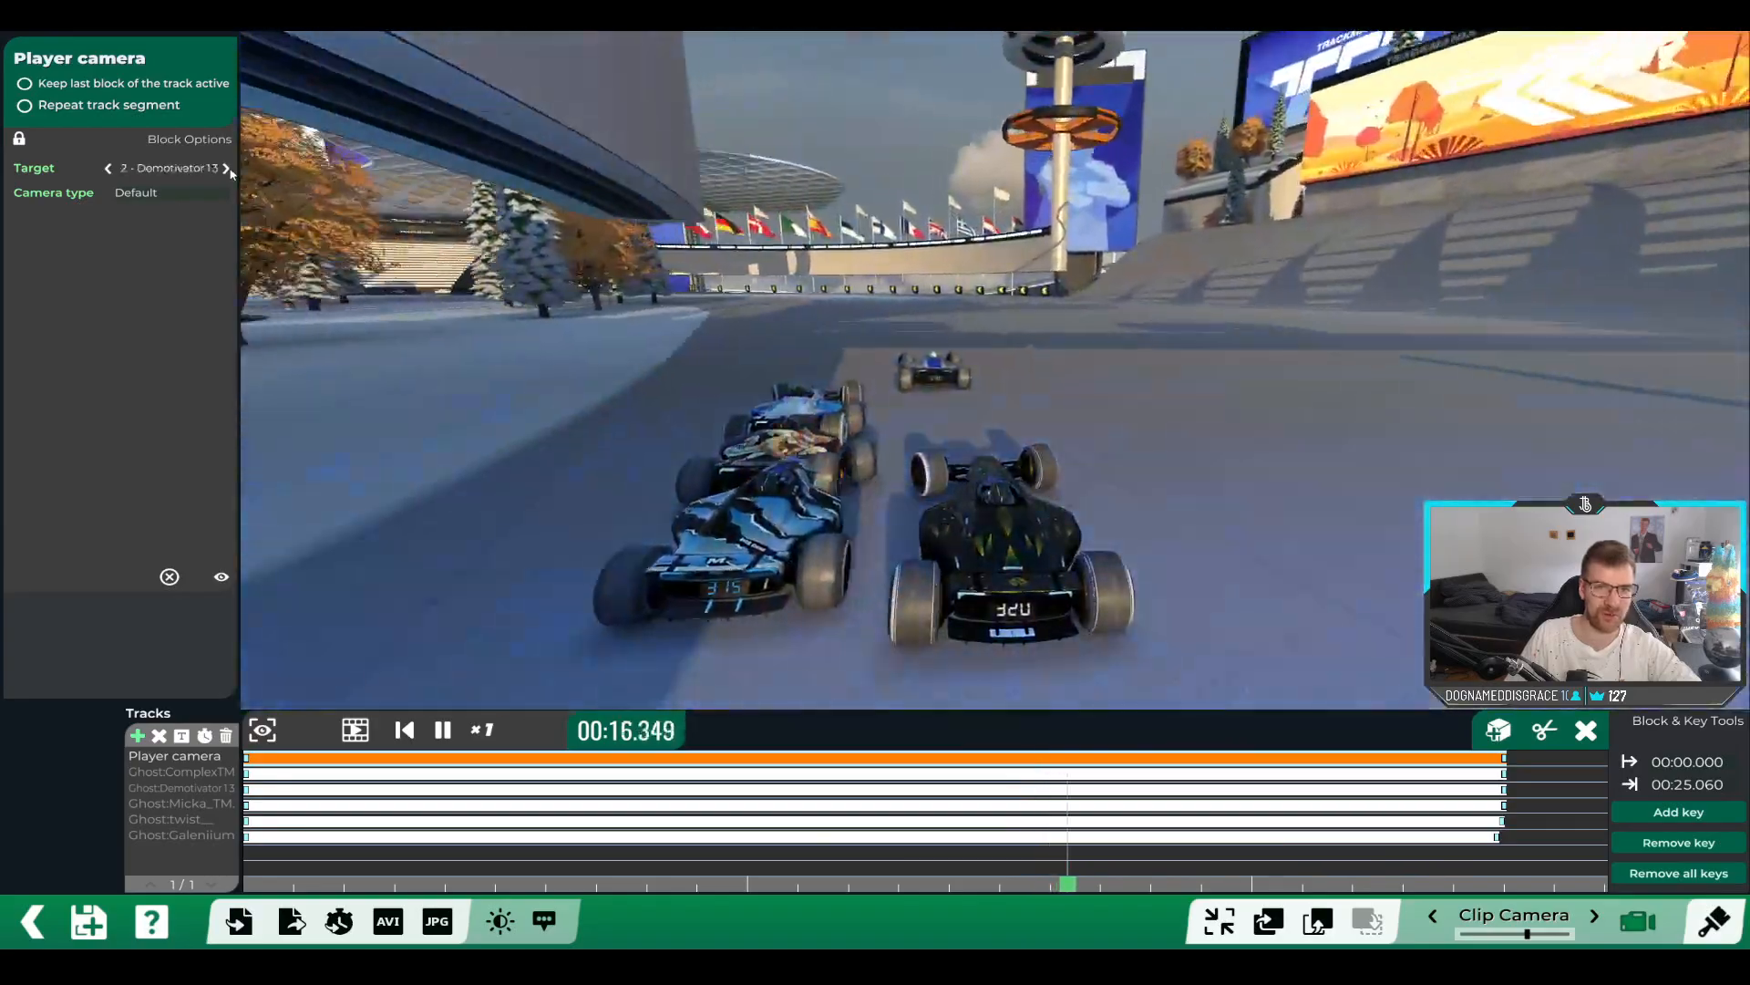